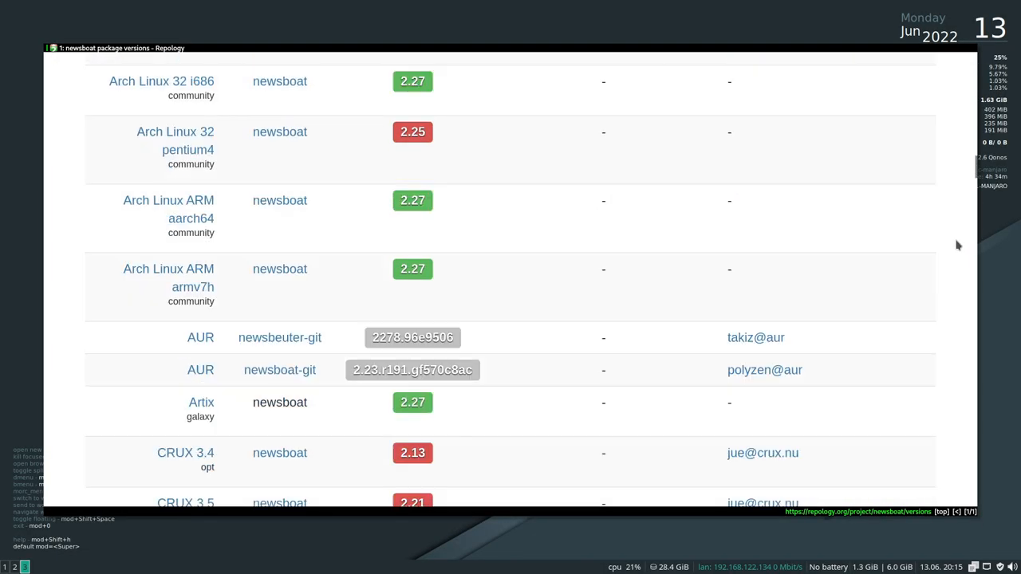
- Search Flathub for 'newsboat' and scroll the 1673 results, which show only unrelated apps
scroll("down", 3)
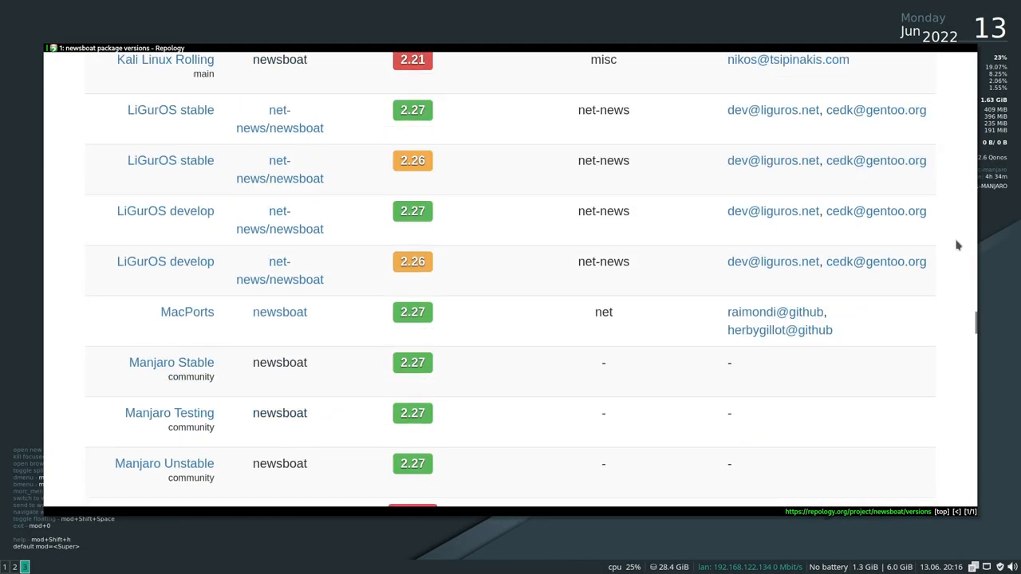
scroll("down", 3)
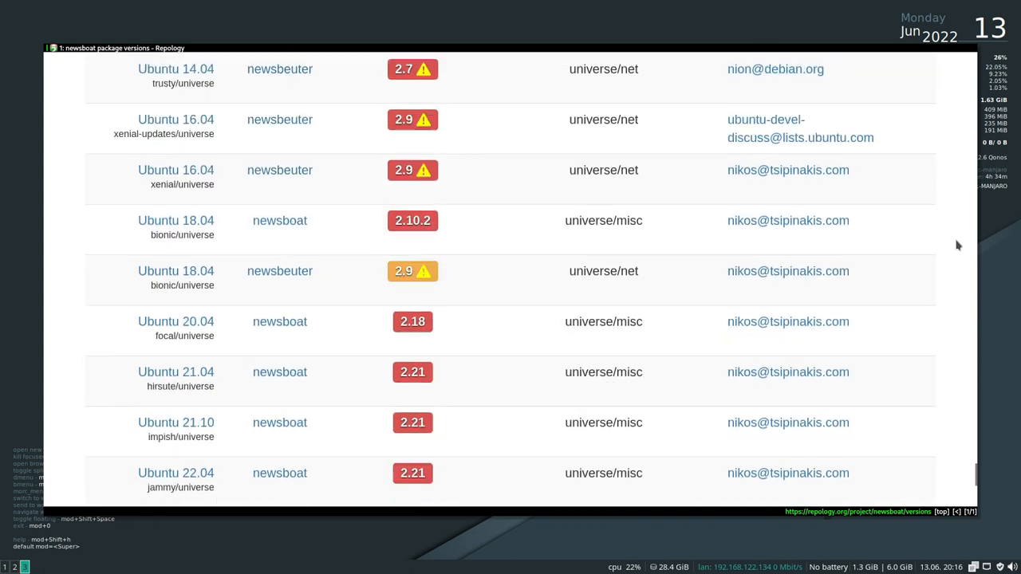
scroll("down", 3)
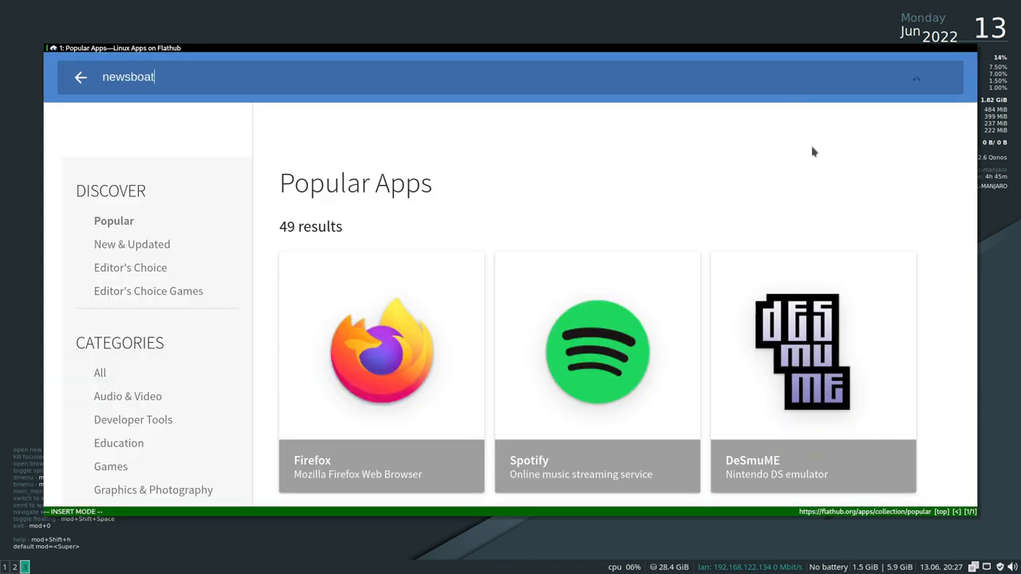
key("Return")
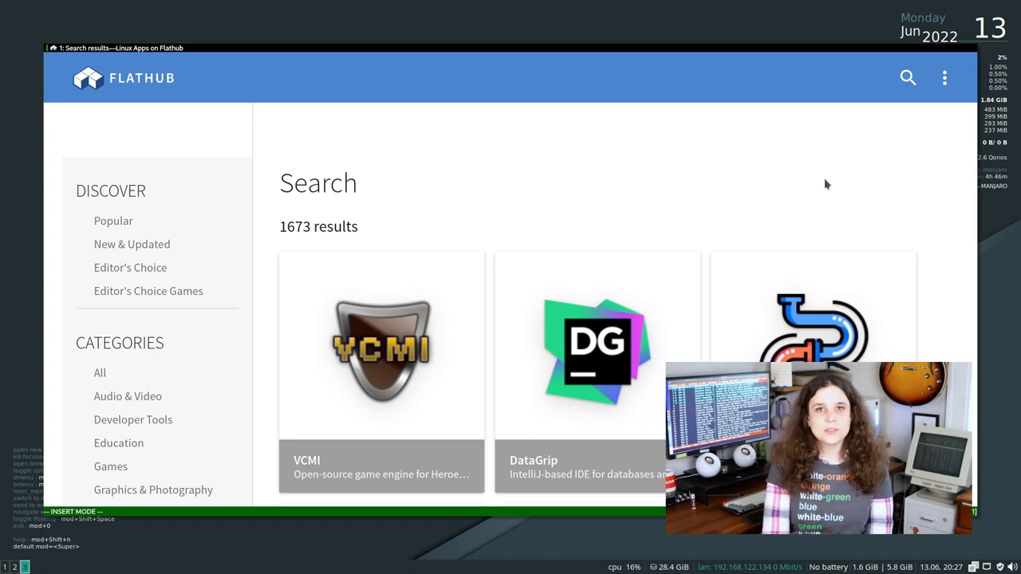
scroll("down", 3)
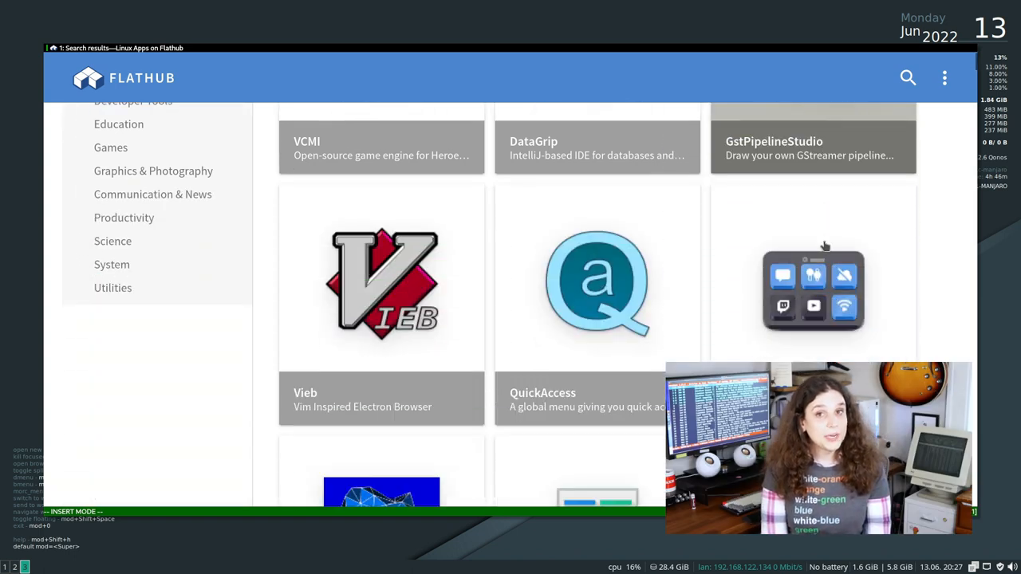
scroll("down", 3)
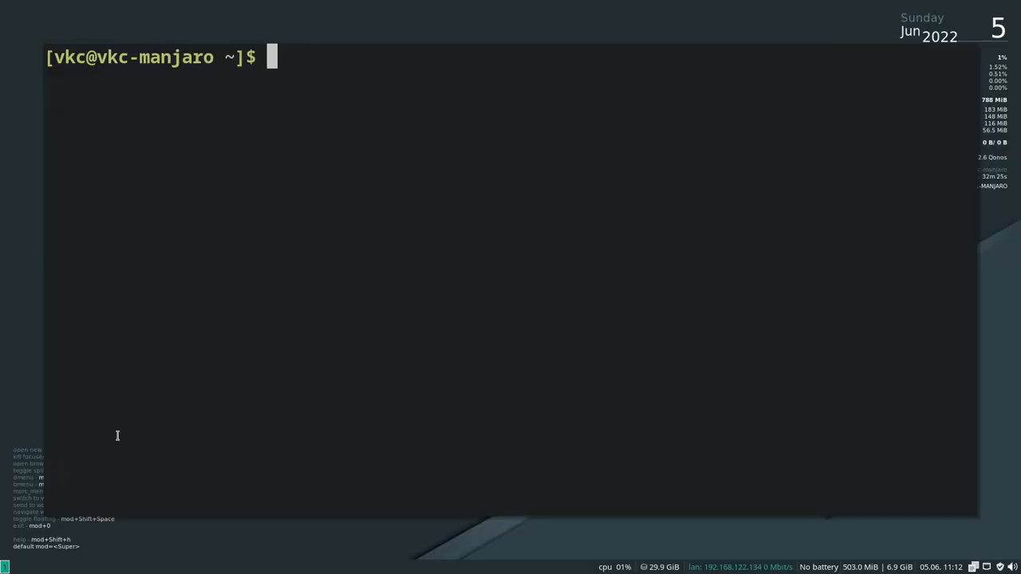
- Type 'sudo pacman -S newsboat' on Manjaro, then begin 'sudo dnf install' on Fedora
type("sudo pacman -S n")
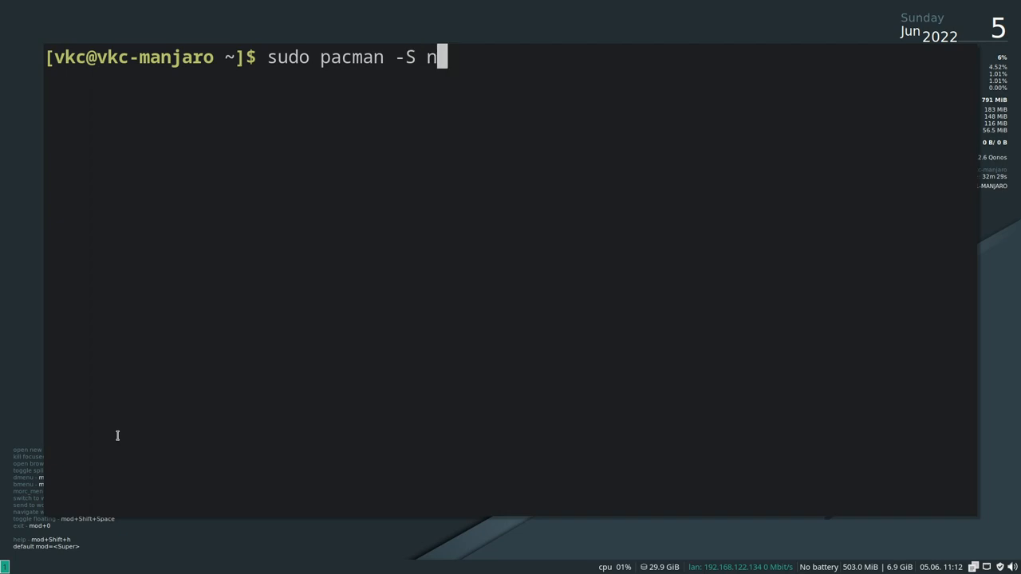
type("ewsboat")
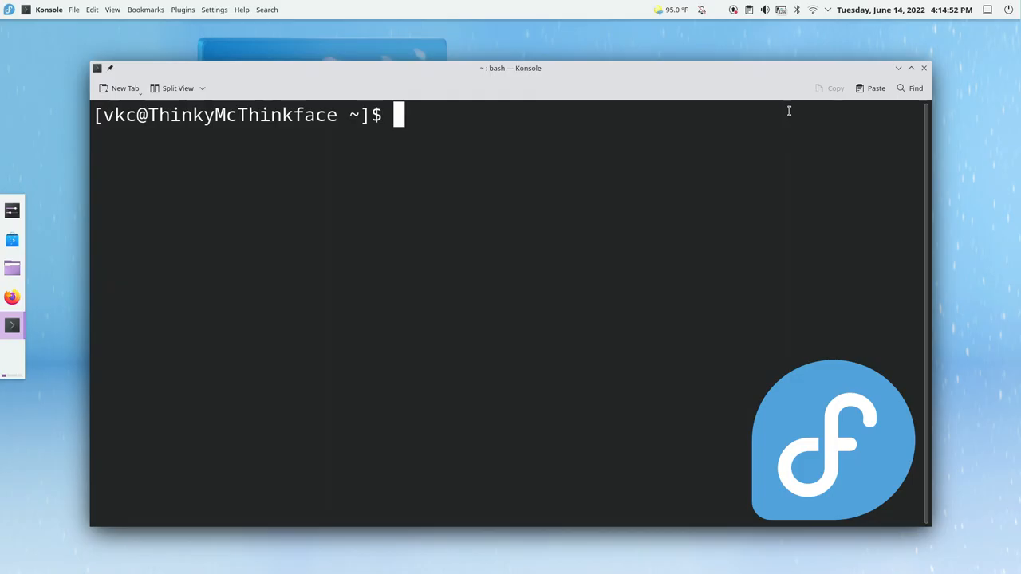
type("sudo dnf")
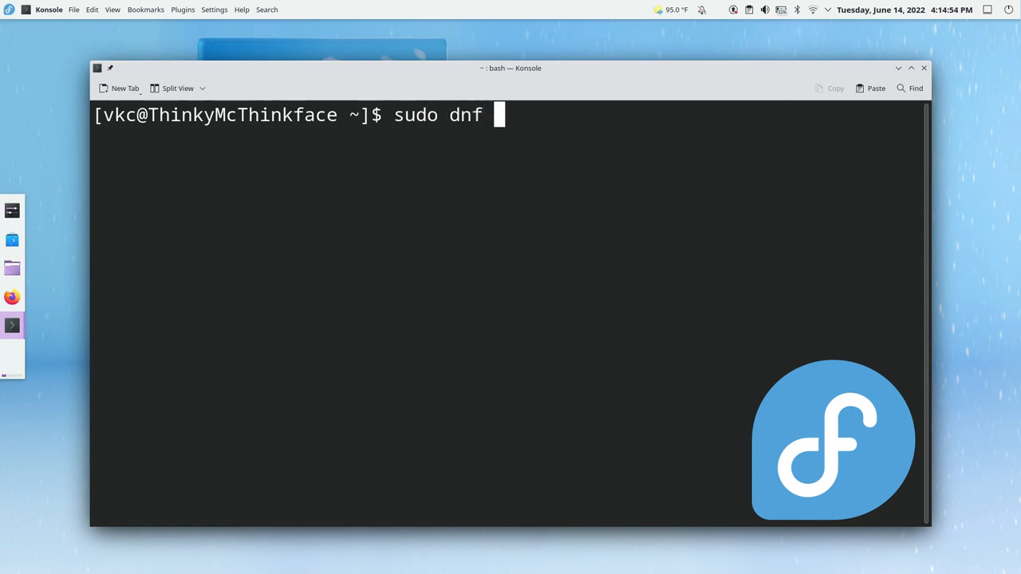
type("install")
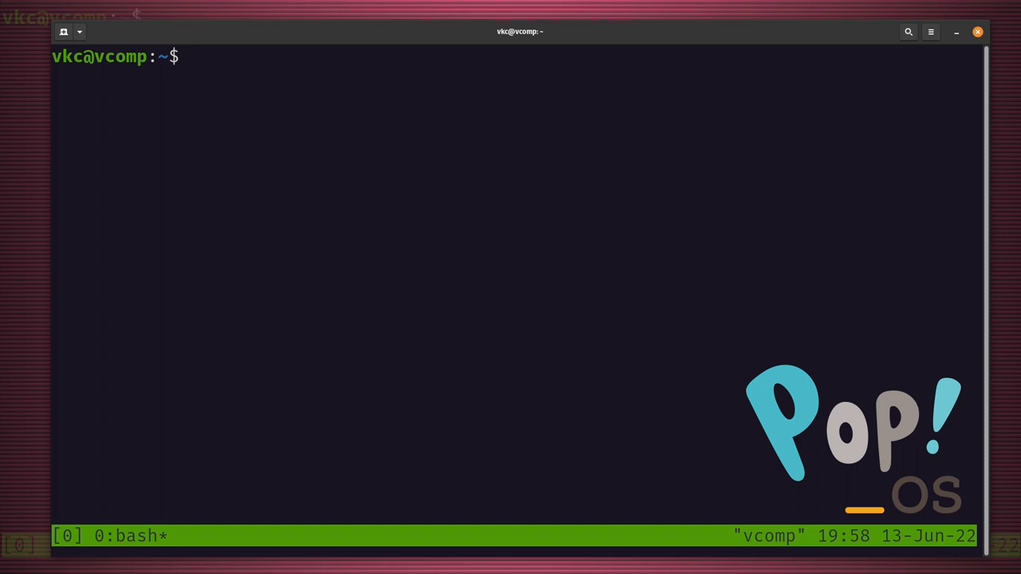
- Enter 'sudo apt install newsboat' on Pop!_OS, then run newsboat to get 'no URLs configured'
type("su")
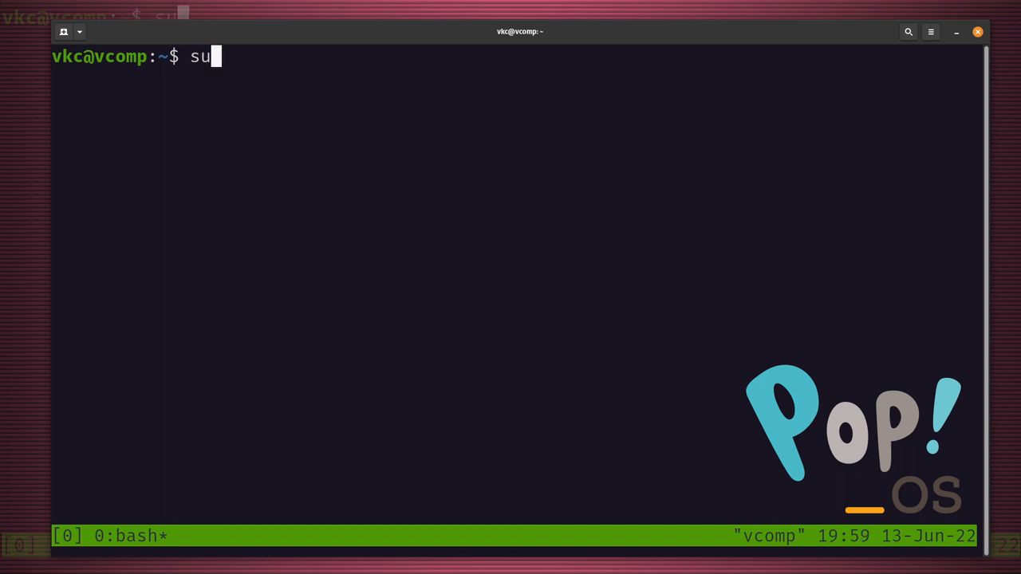
type("do apt")
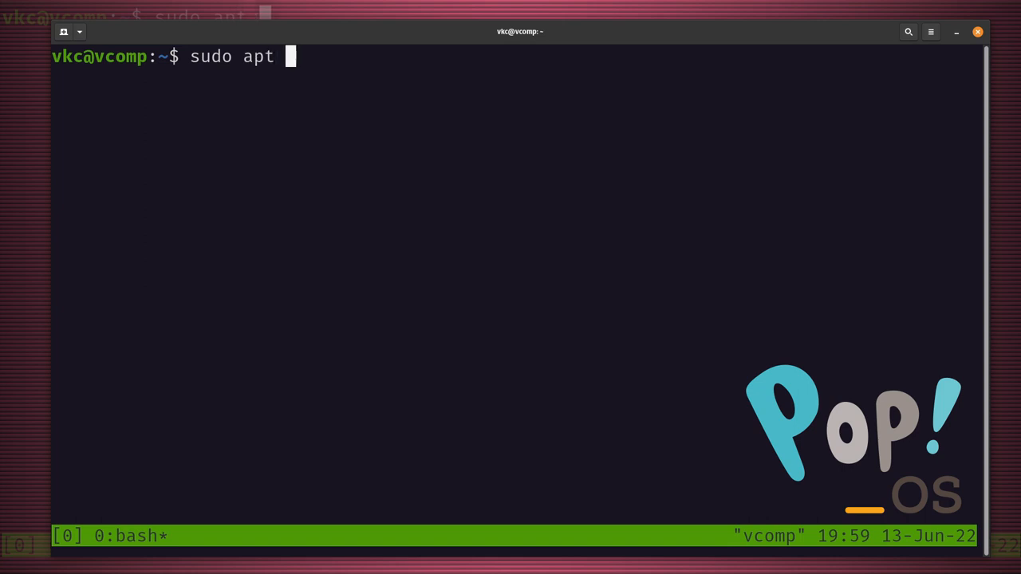
type("install new")
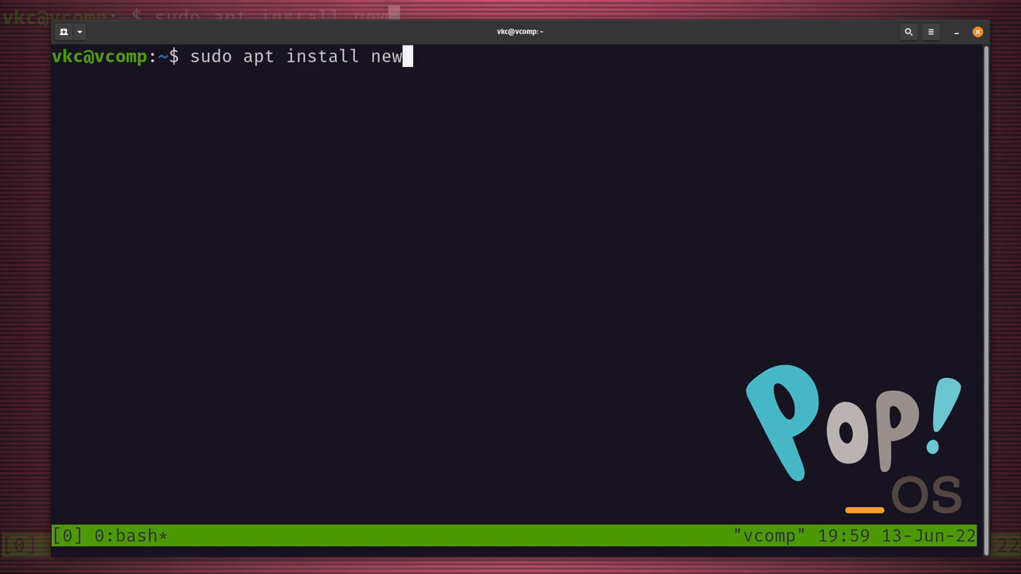
type("sboat")
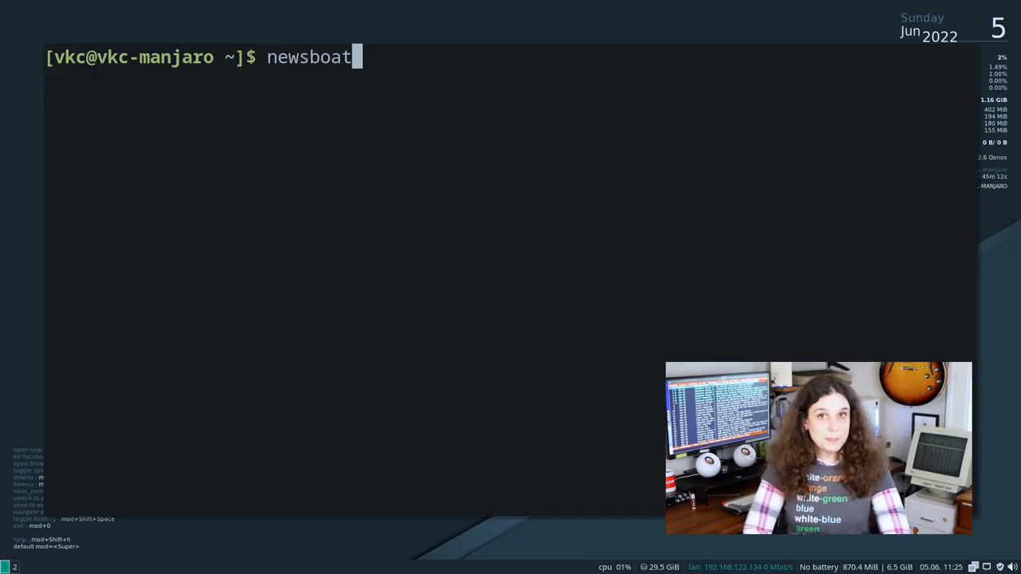
key("Return")
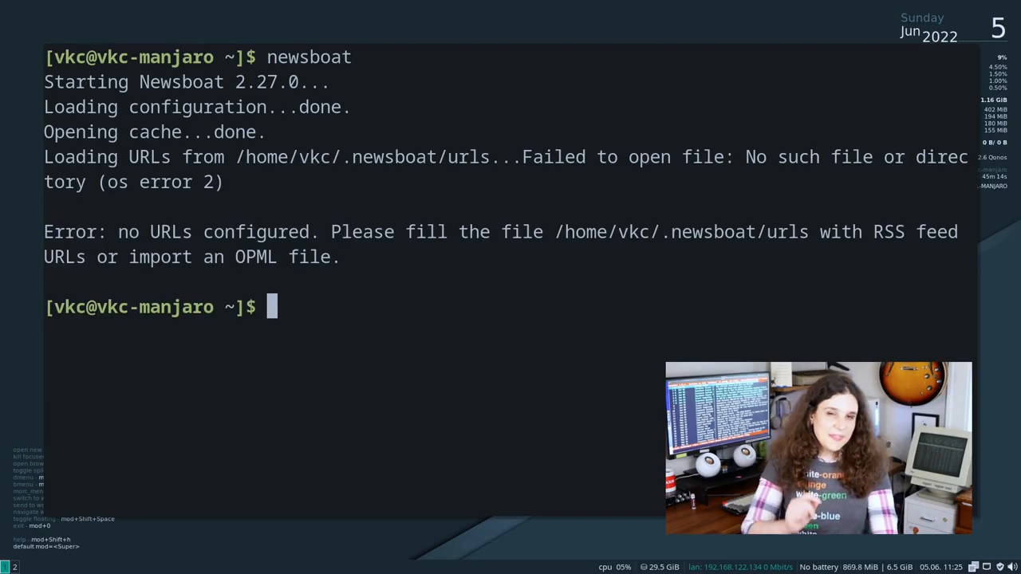